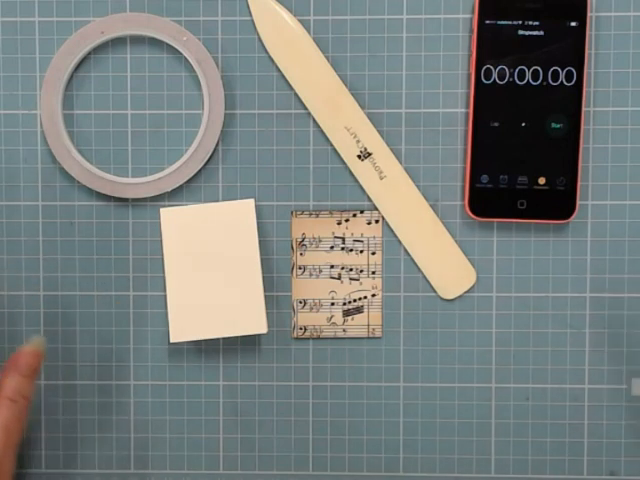
mouse_move(50, 320)
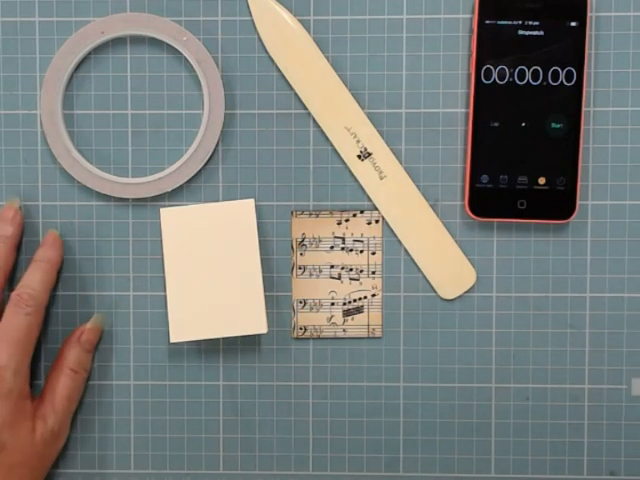